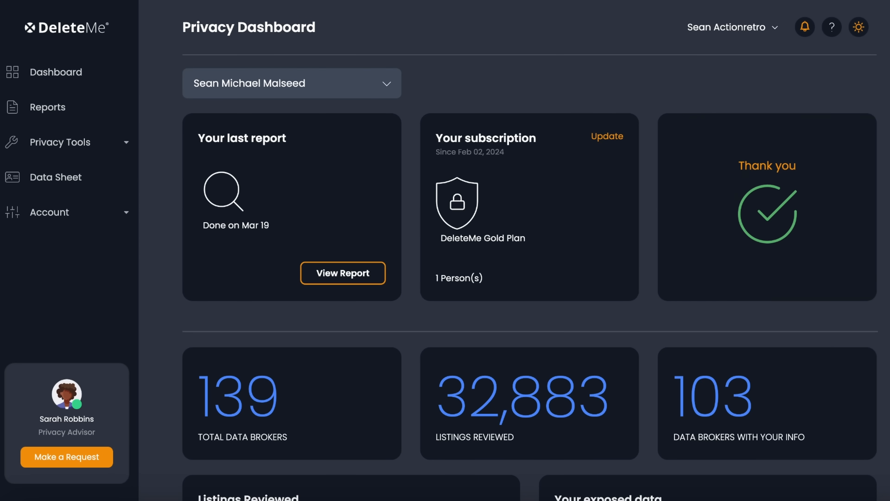
Step: Go from the search results to the ReactOS Project front page
scroll("down", 3)
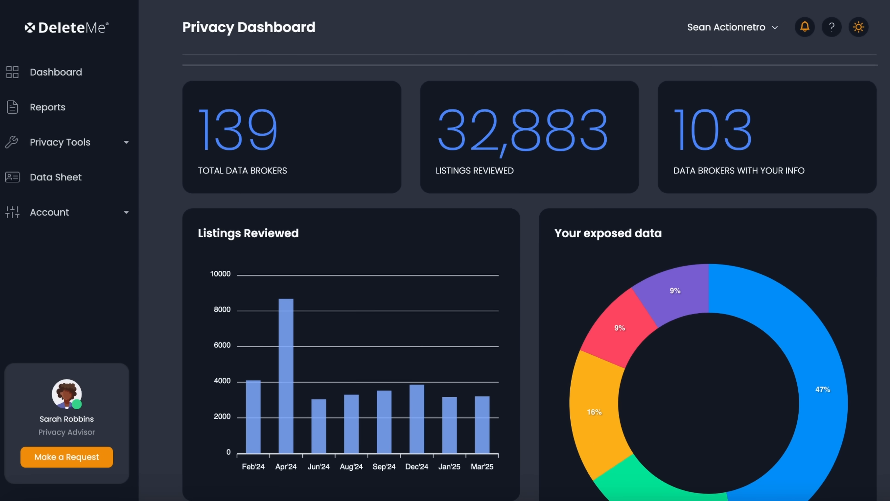
scroll("down", 3)
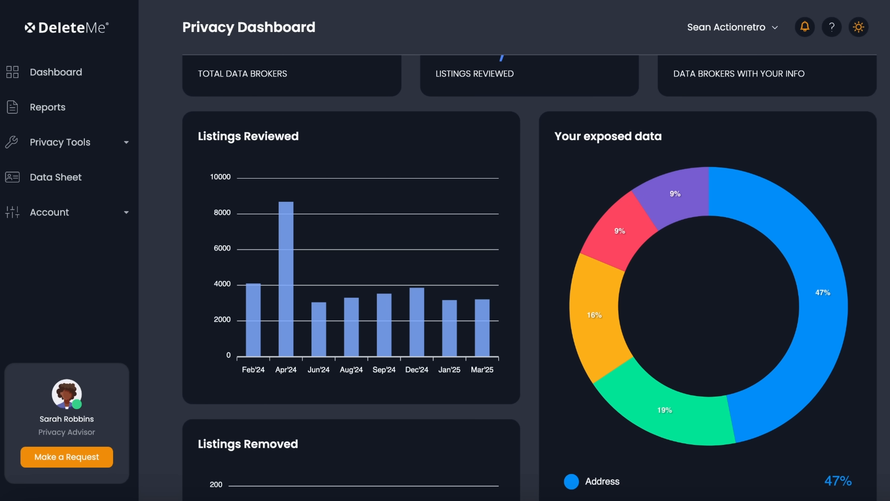
scroll("down", 3)
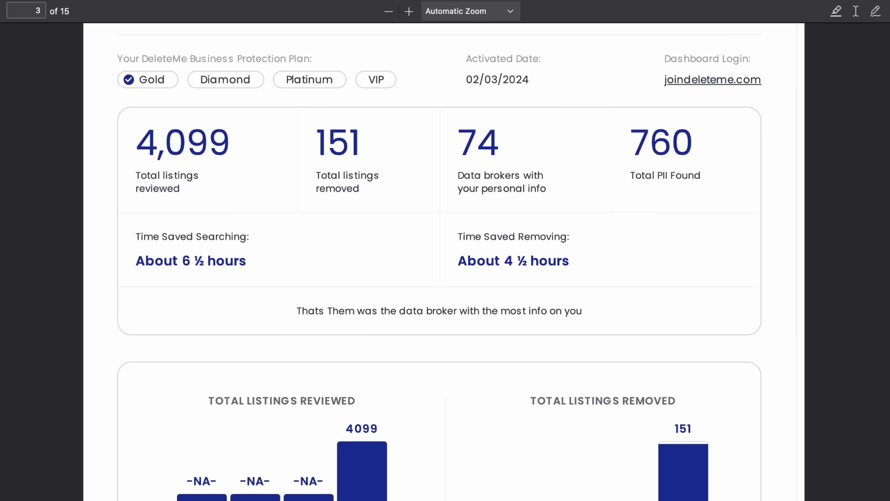
scroll("down", 3)
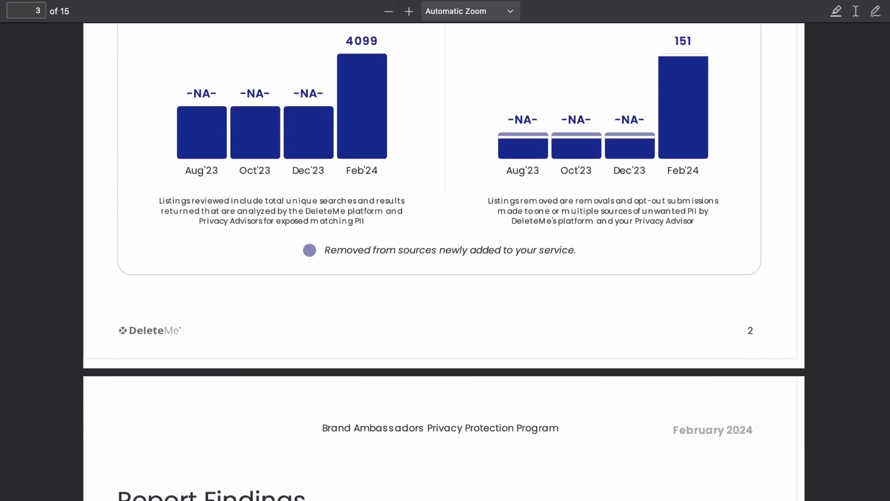
scroll("down", 3)
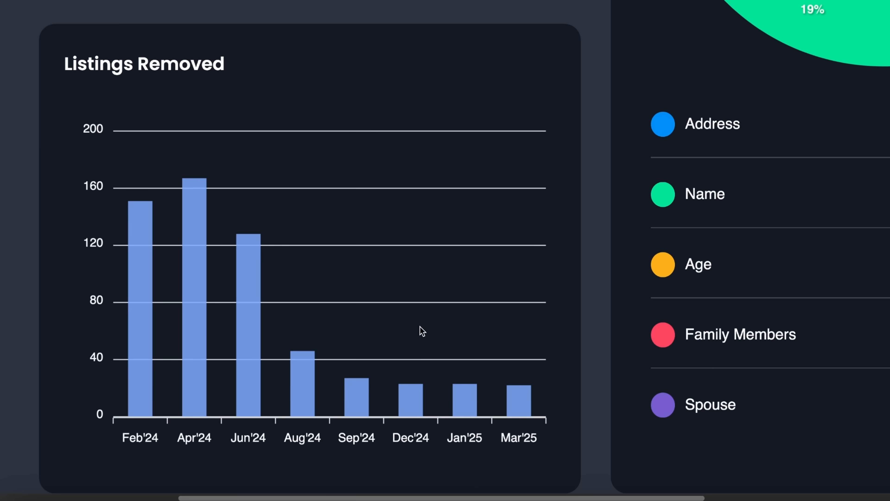
mouse_move(194, 359)
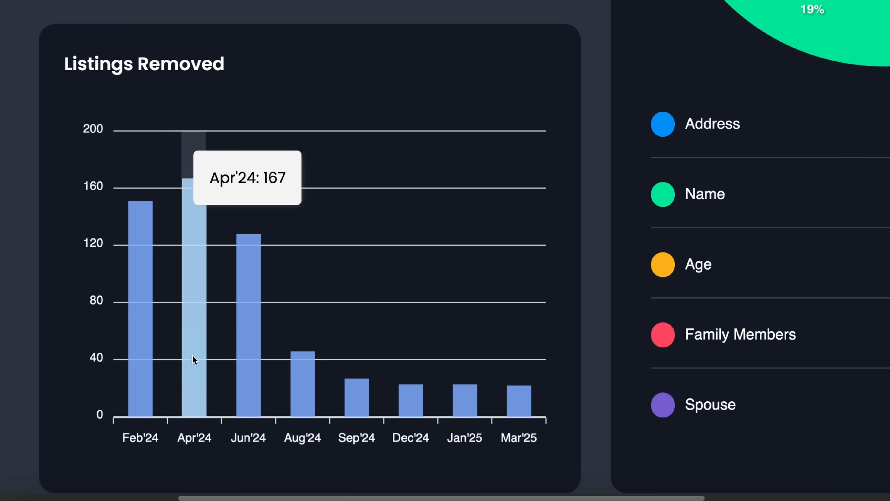
mouse_move(248, 363)
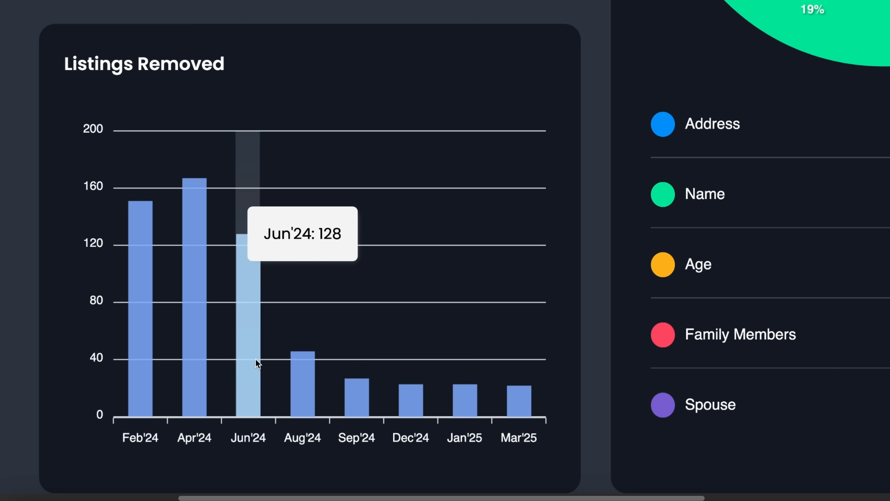
mouse_move(298, 374)
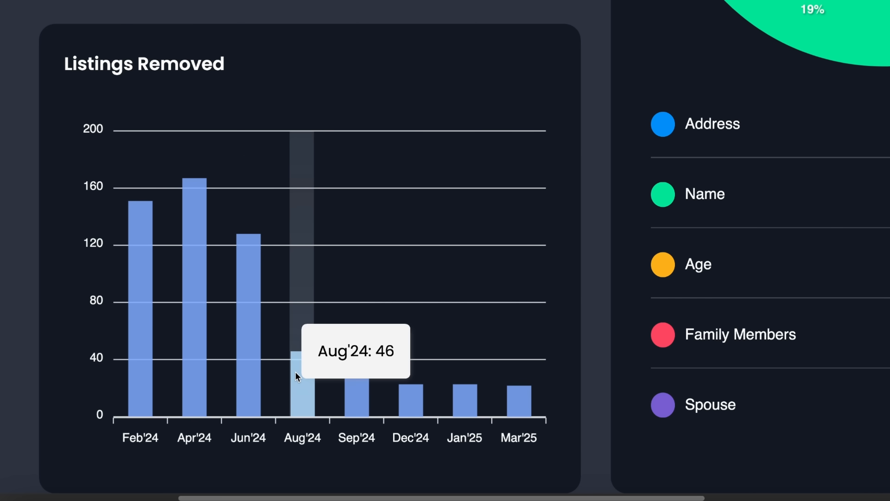
mouse_move(356, 390)
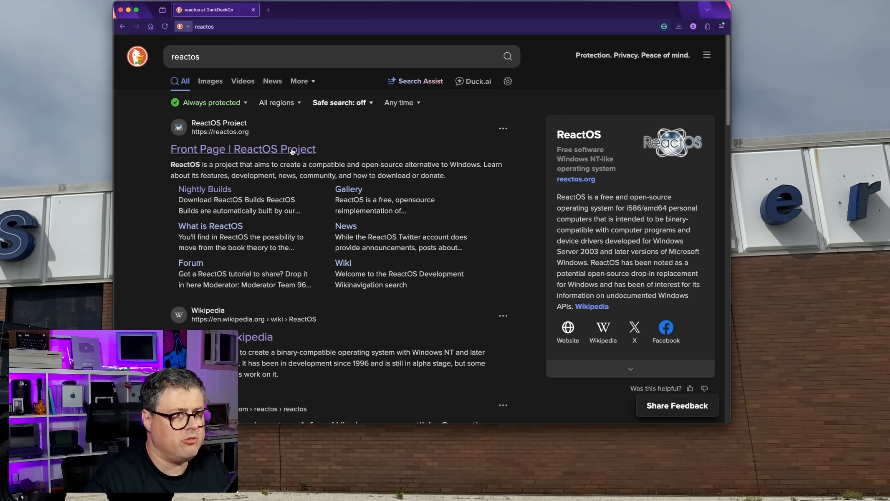
left_click(243, 149)
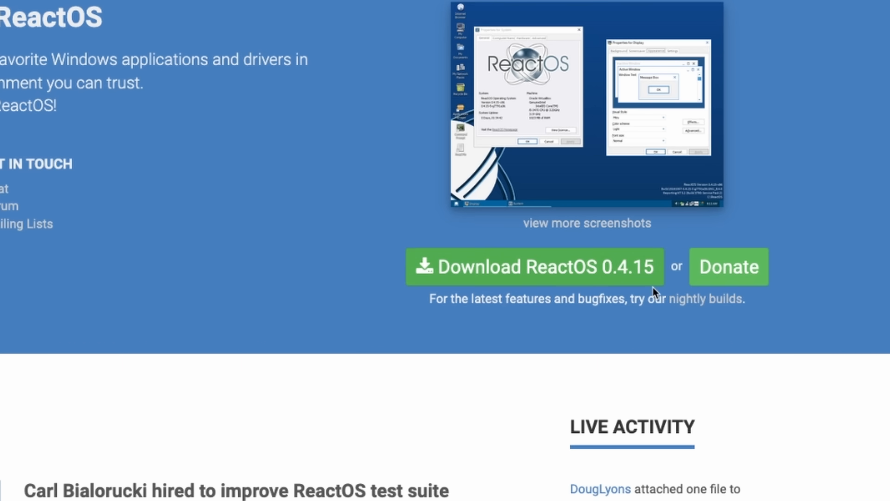
mouse_move(630, 271)
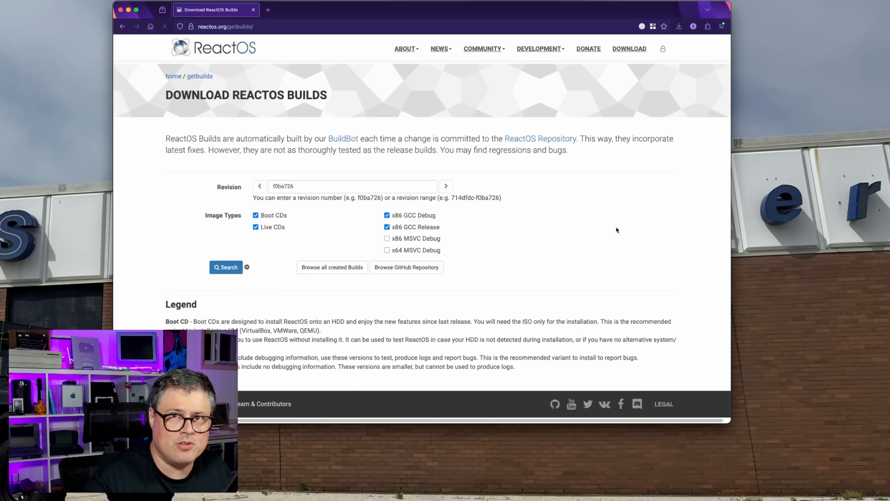
Step: List the nightly Boot CD x86 GCC build files for revision f0ba726
left_click(225, 267)
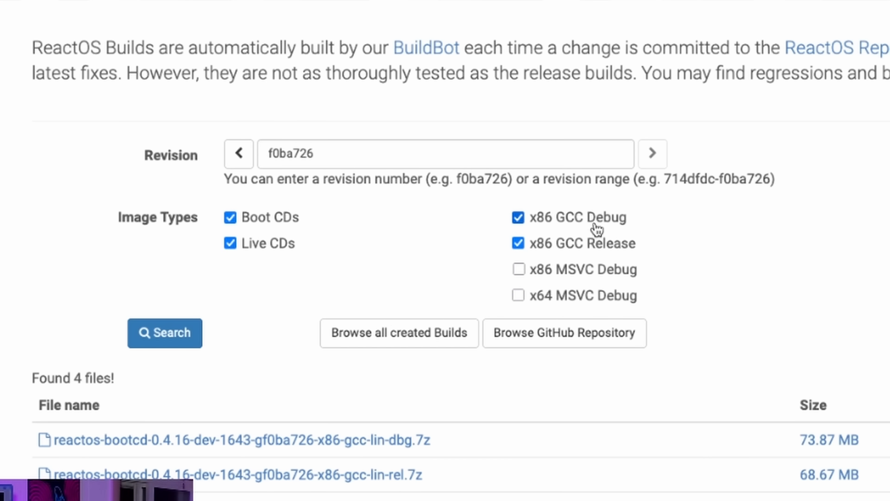
left_click(517, 218)
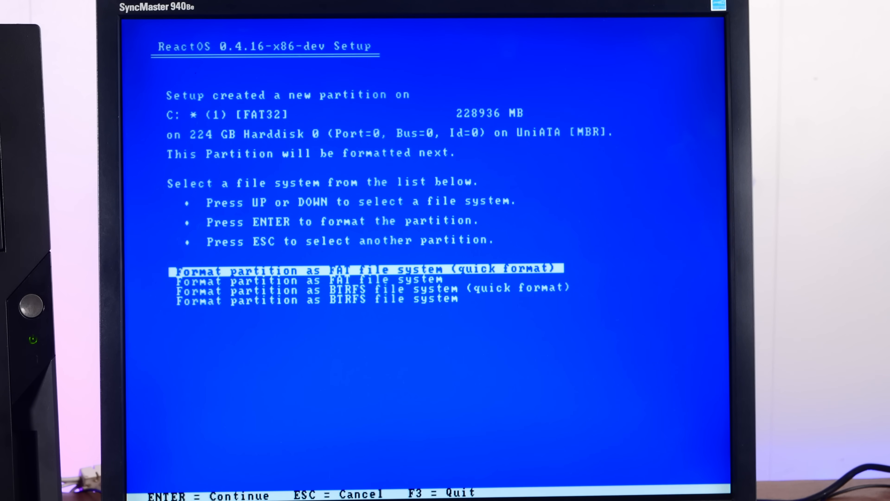
Step: Choose quick format as FAT for the new partition
key("Down")
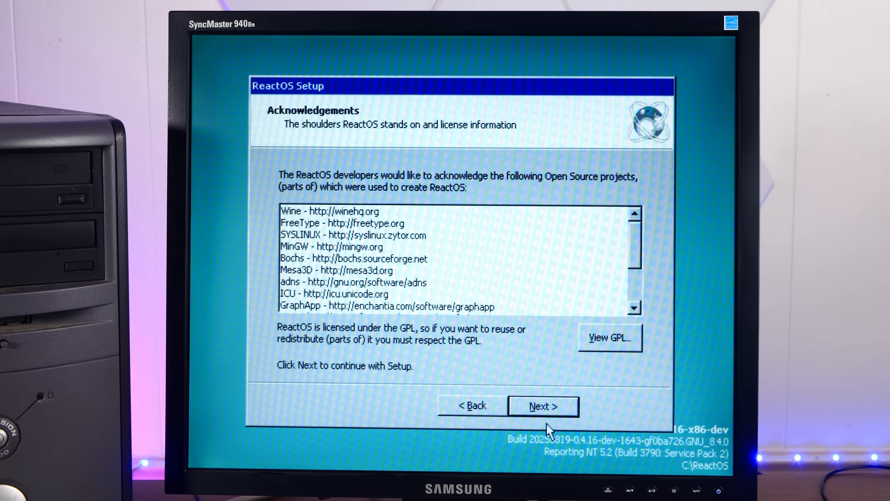
Step: Pass the acknowledgements and enter the owner name and organization
left_click(542, 406)
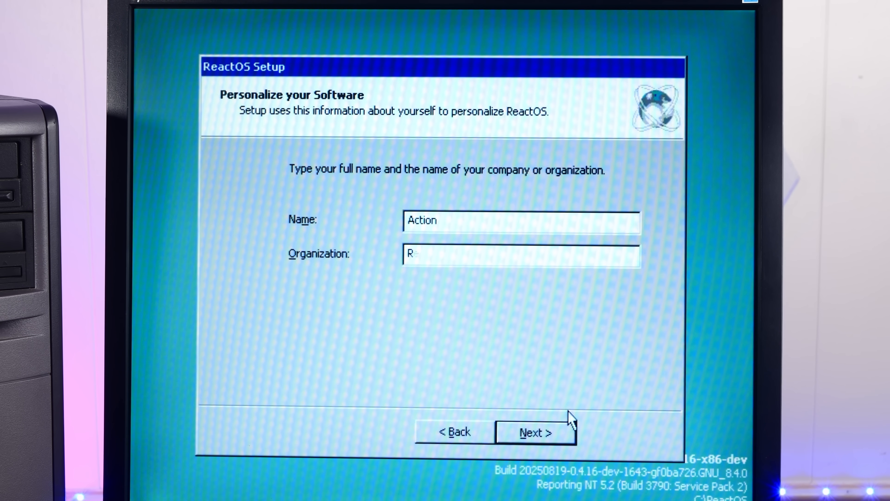
type("etro")
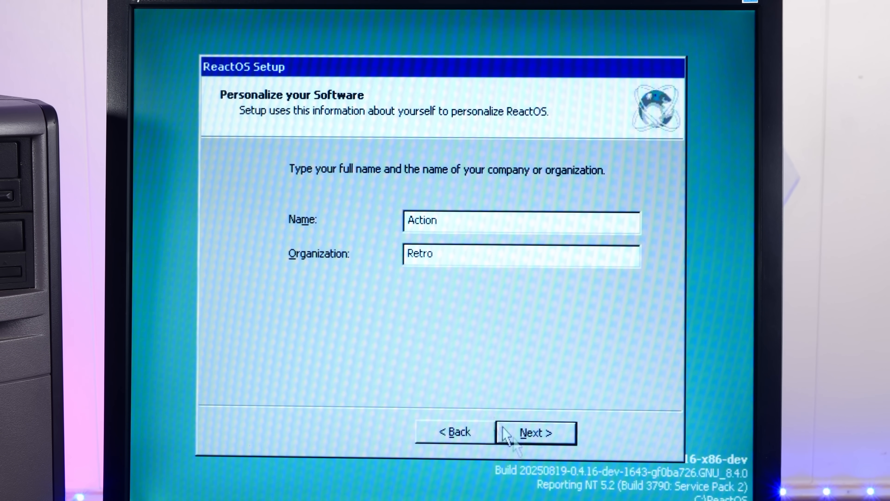
left_click(535, 432)
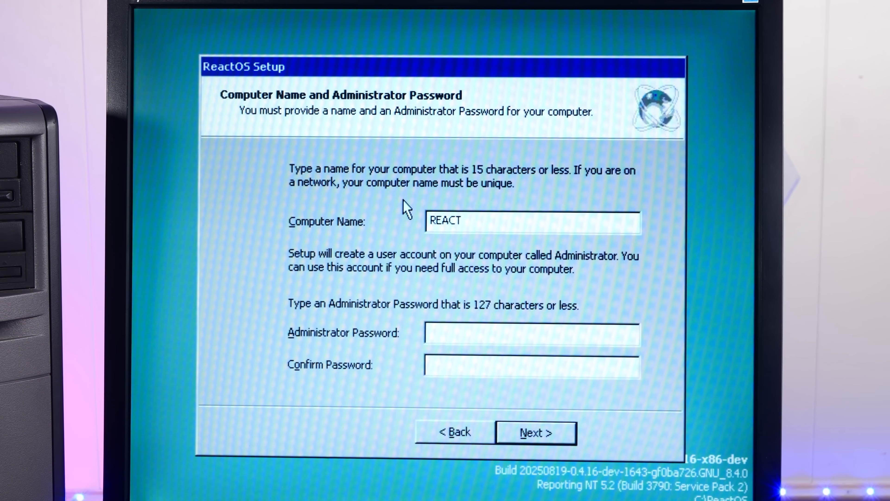
Step: Name the computer REACT-DELL with a confirmed administrator password
type("-DELL")
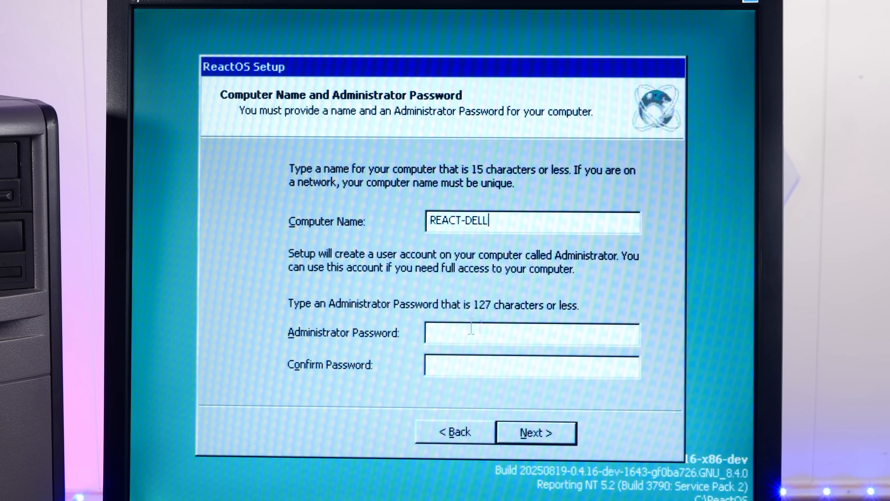
type("******")
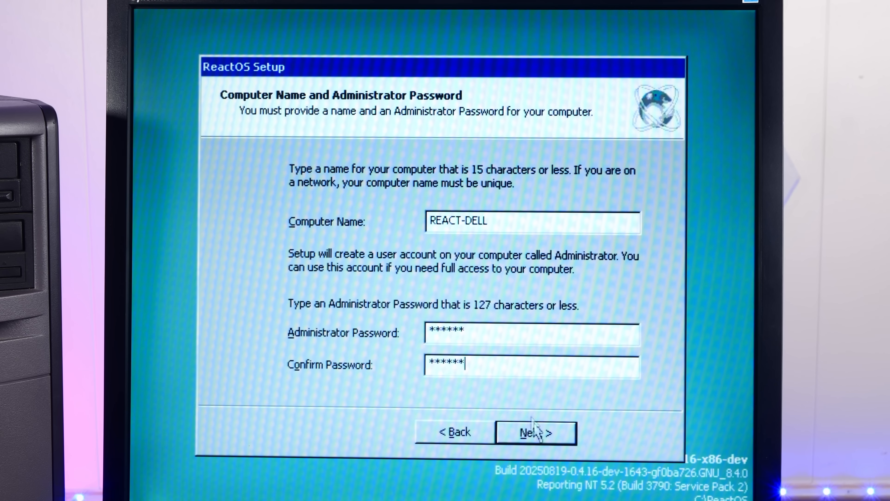
left_click(534, 432)
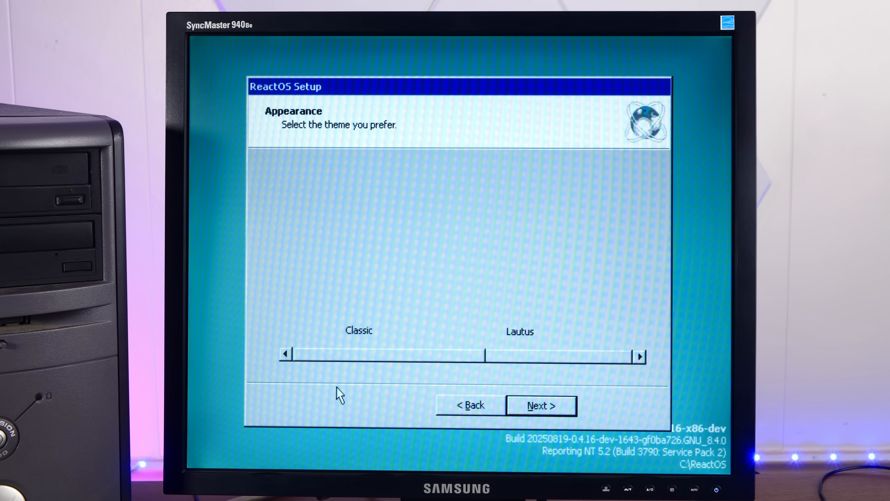
Step: Accept the server product option, Classic theme and default workgroup through to the completion page
left_click(359, 330)
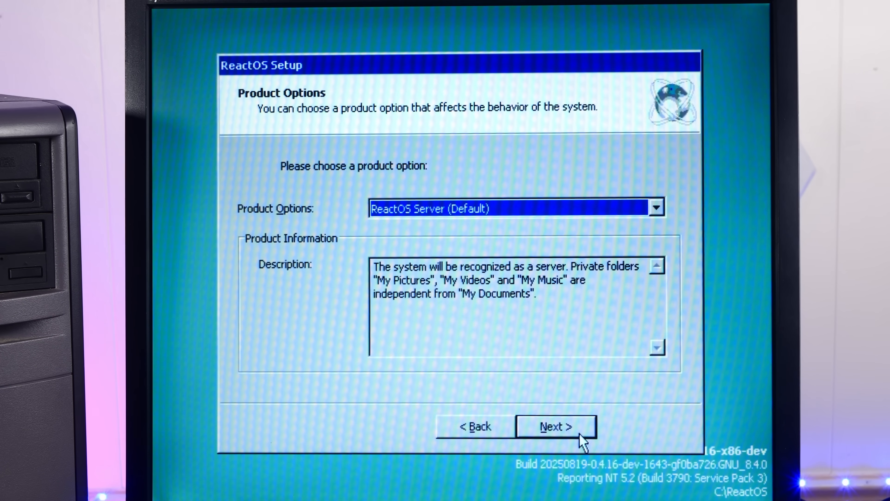
left_click(556, 426)
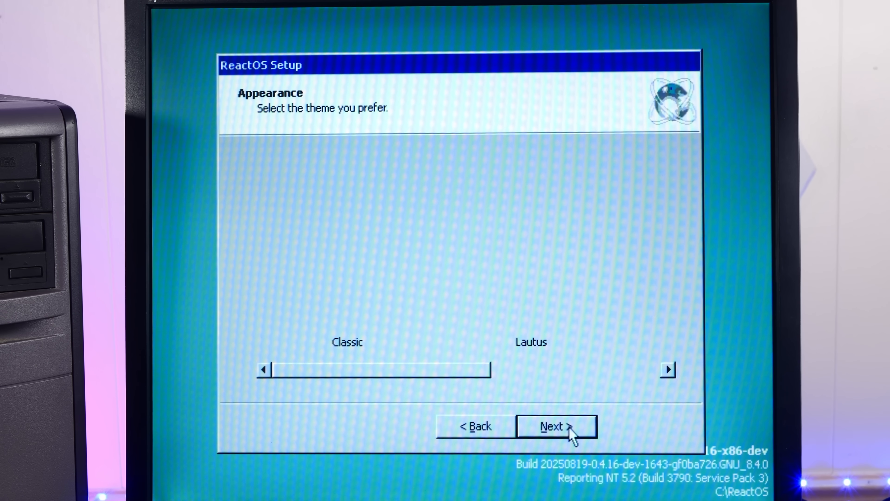
left_click(556, 425)
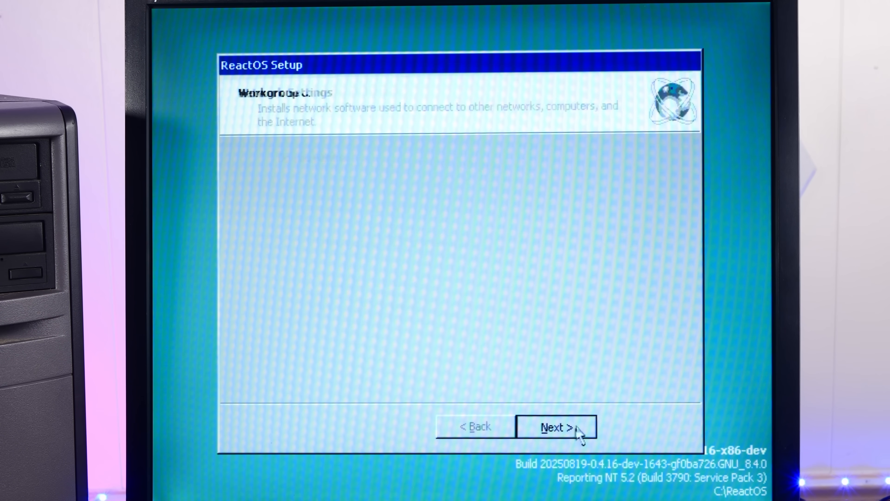
left_click(555, 427)
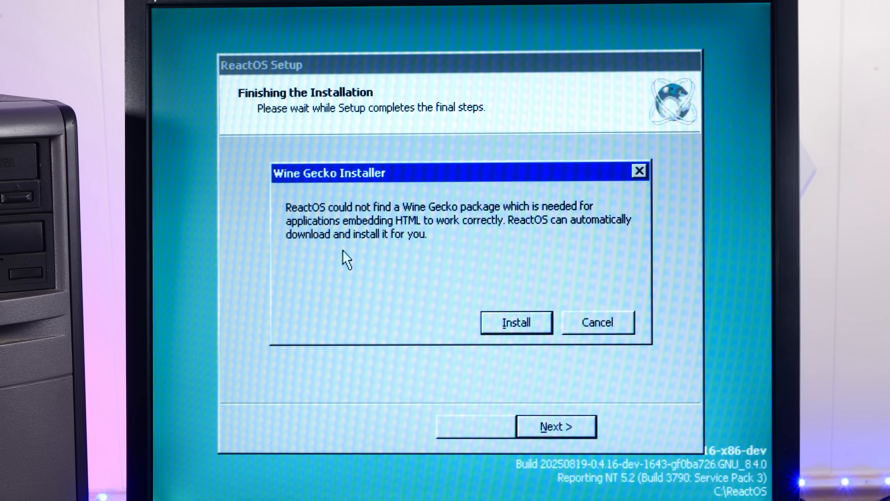
left_click(515, 321)
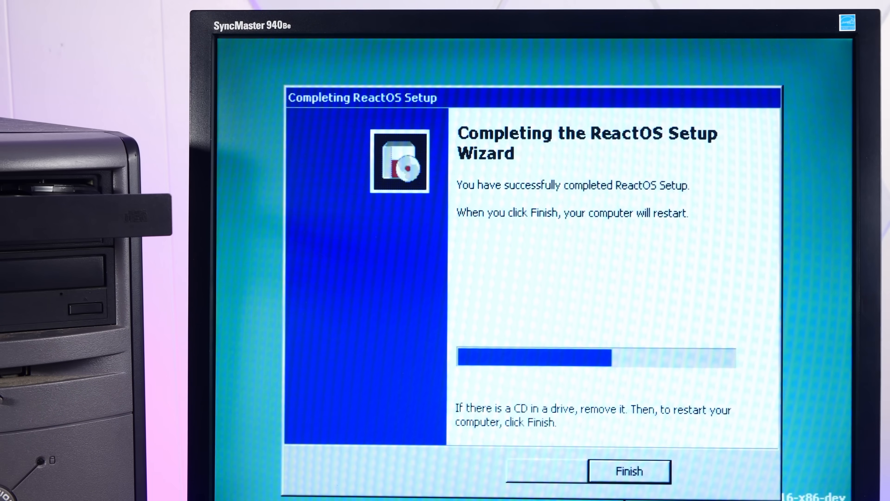
Step: Finish setup, then review the Display Properties Background and Appearance settings
left_click(629, 471)
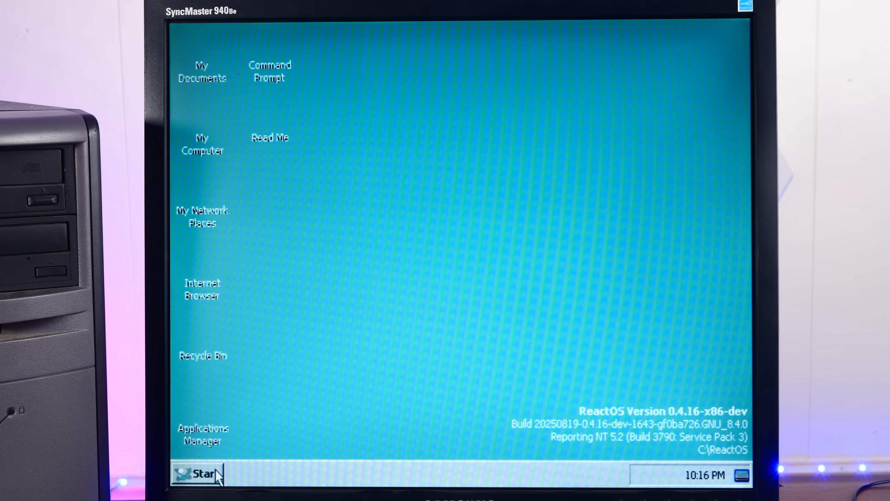
left_click(199, 473)
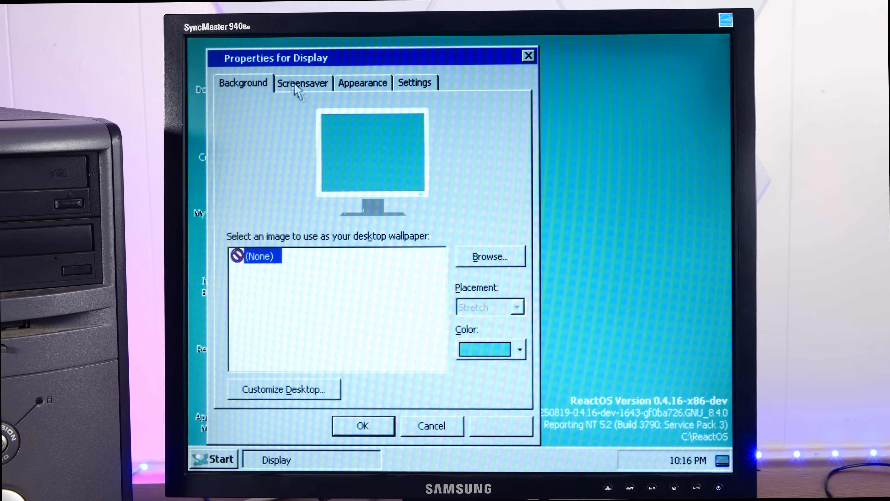
left_click(362, 82)
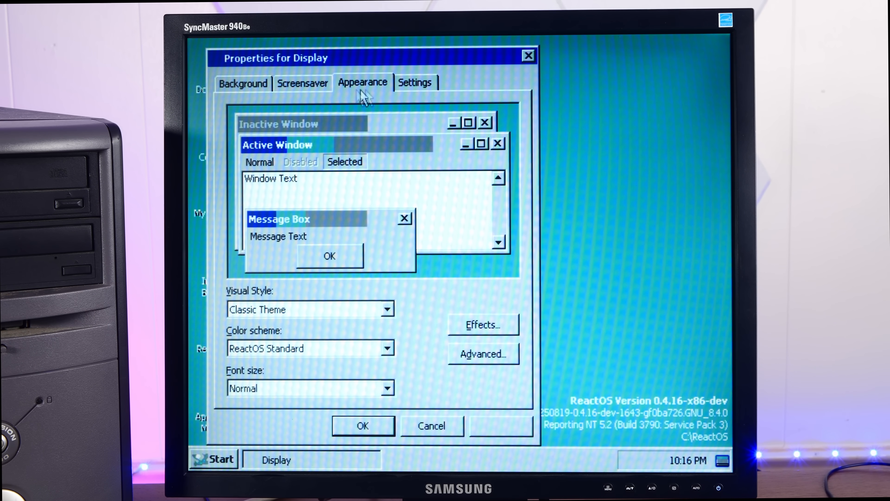
left_click(415, 83)
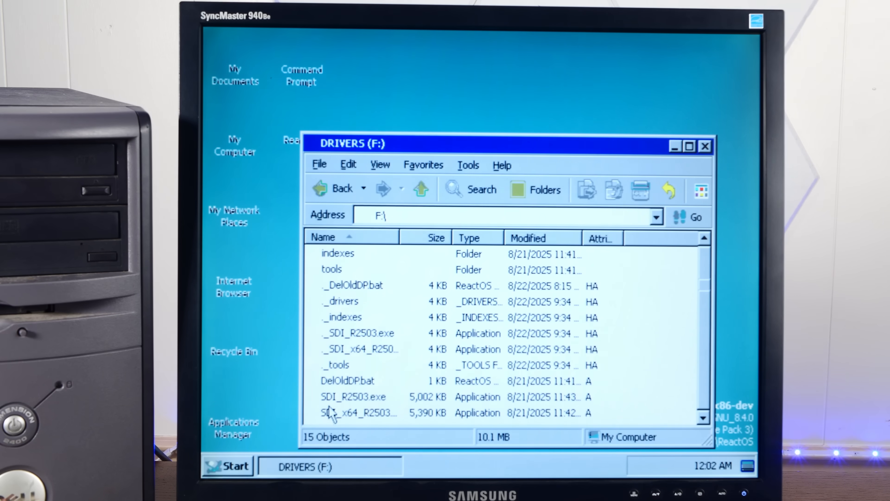
Step: Run SDI_R2503.exe on the desktop PC and dismiss its Application Error
left_click(352, 396)
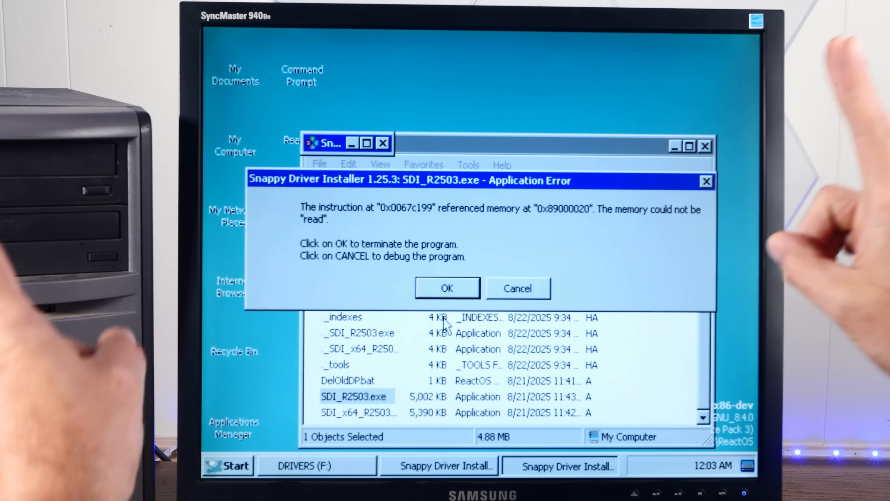
left_click(447, 287)
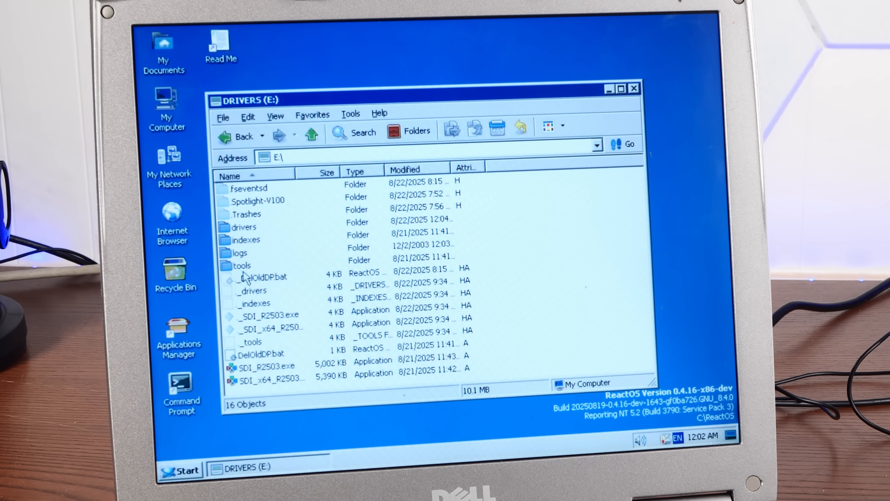
Step: Run SDI_R2503.exe from the DRIVERS drive on the Dell laptop
left_click(267, 366)
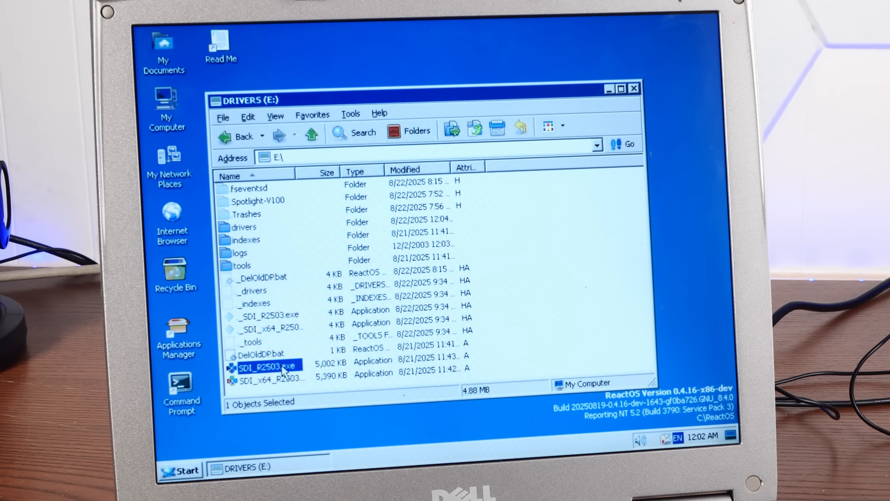
double_click(269, 364)
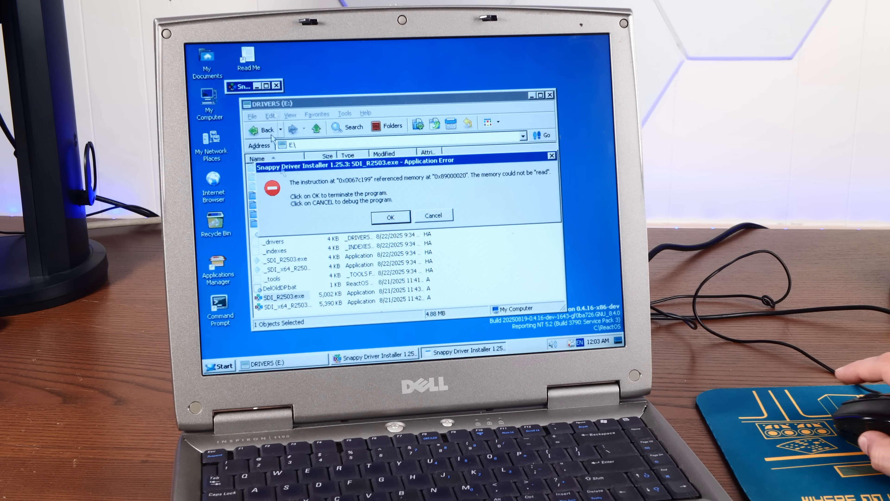
Step: Terminate the crashed Snappy Driver Installer via OK
left_click(390, 217)
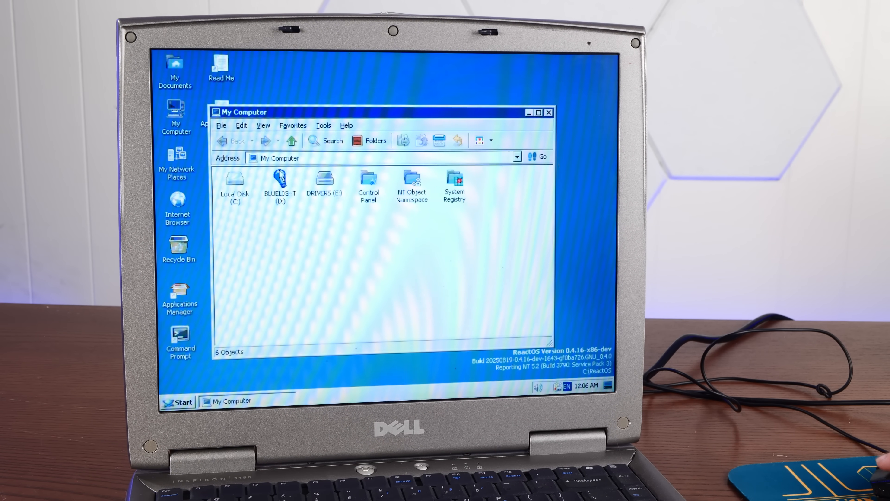
Step: Launch setup.exe from the BLUELIGHT (D:) disc
double_click(279, 178)
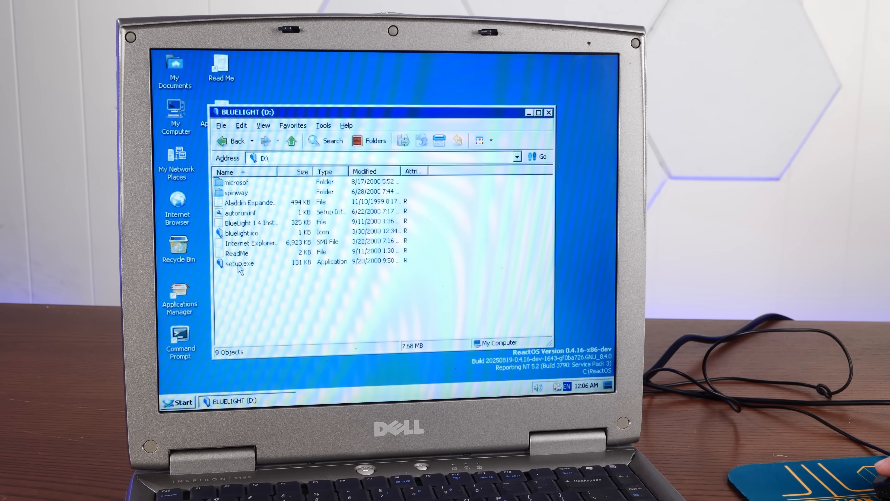
left_click(240, 263)
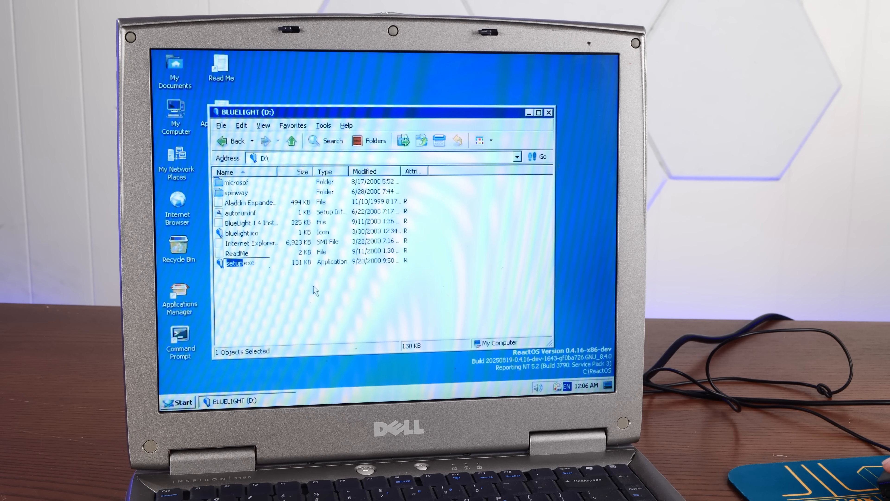
double_click(240, 262)
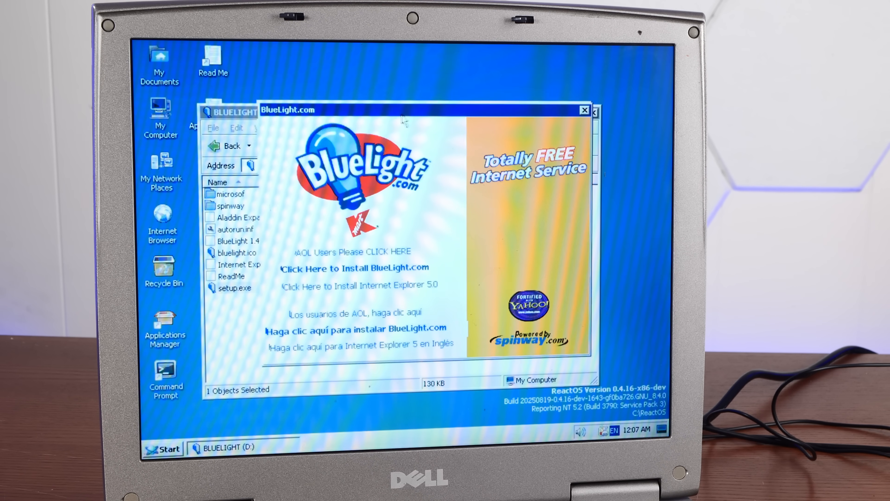
Step: Install BlueLight.com to the default folder with Yahoo! Messenger included
left_click(353, 268)
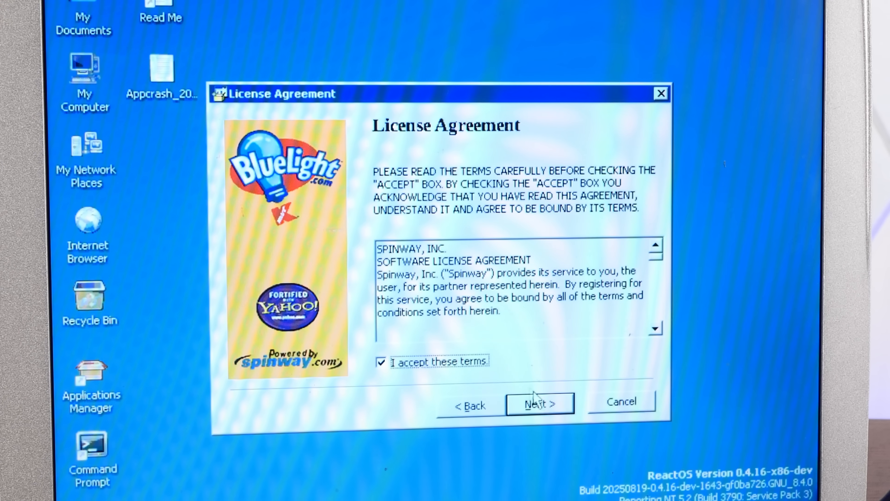
left_click(539, 403)
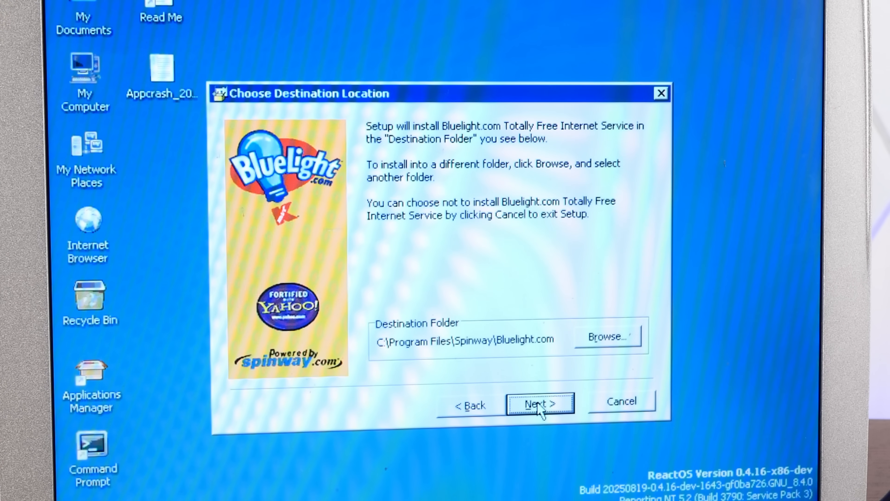
left_click(540, 403)
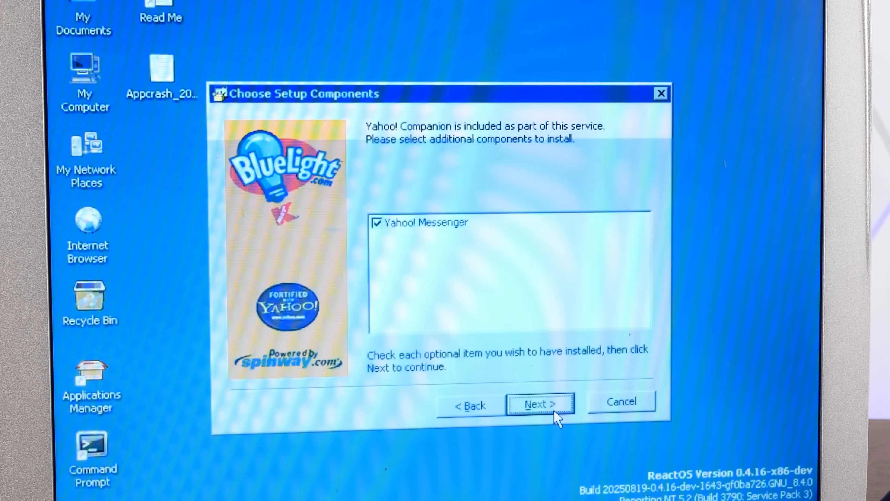
left_click(539, 404)
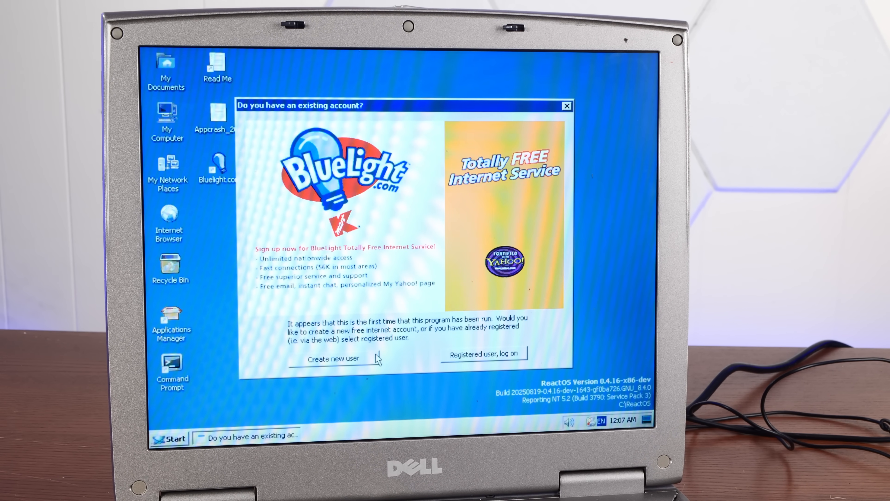
Step: Create a new BlueLight.com account and continue with the modem connection method
left_click(566, 106)
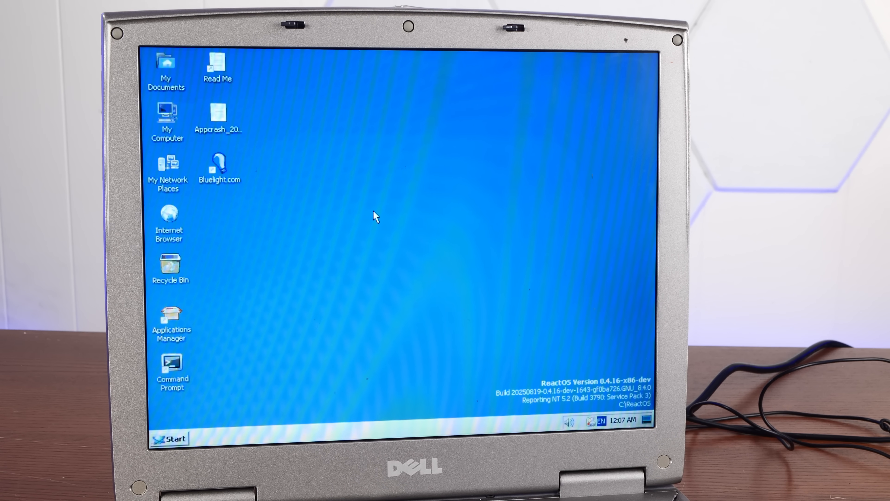
double_click(220, 169)
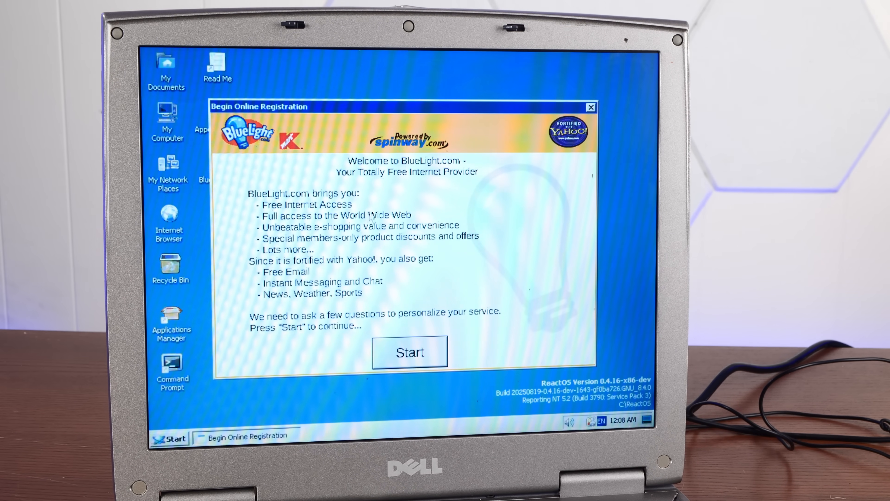
left_click(410, 352)
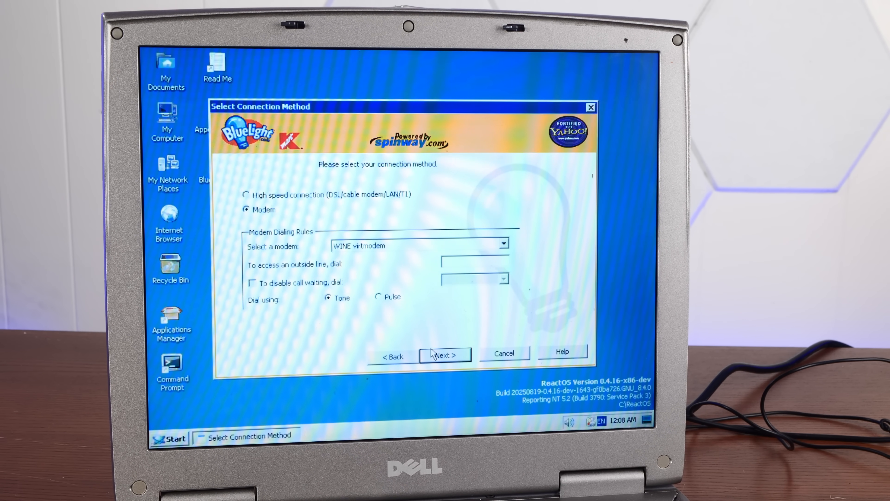
left_click(445, 354)
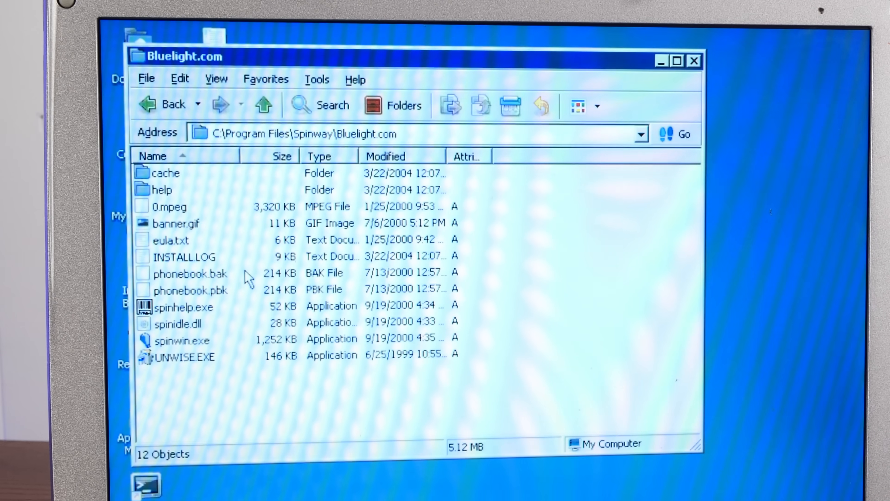
mouse_move(187, 236)
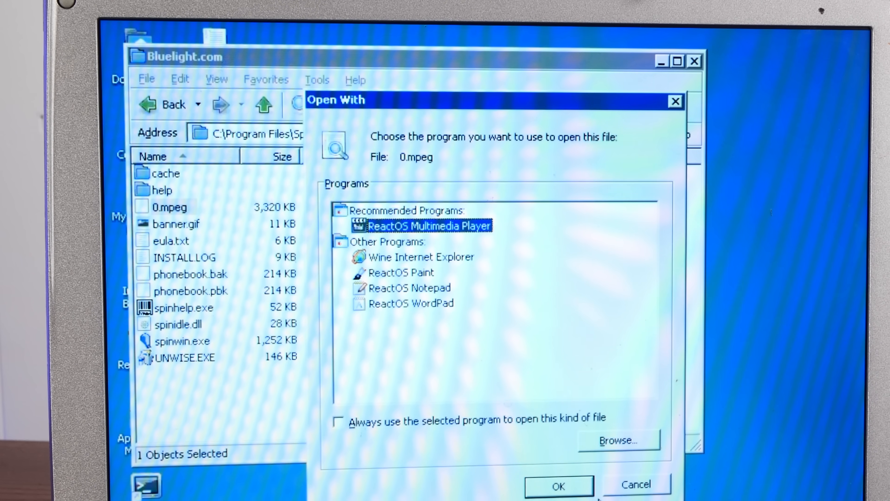
Step: Play 0.mpeg from the BlueLight.com folder in ReactOS Multimedia Player
left_click(558, 485)
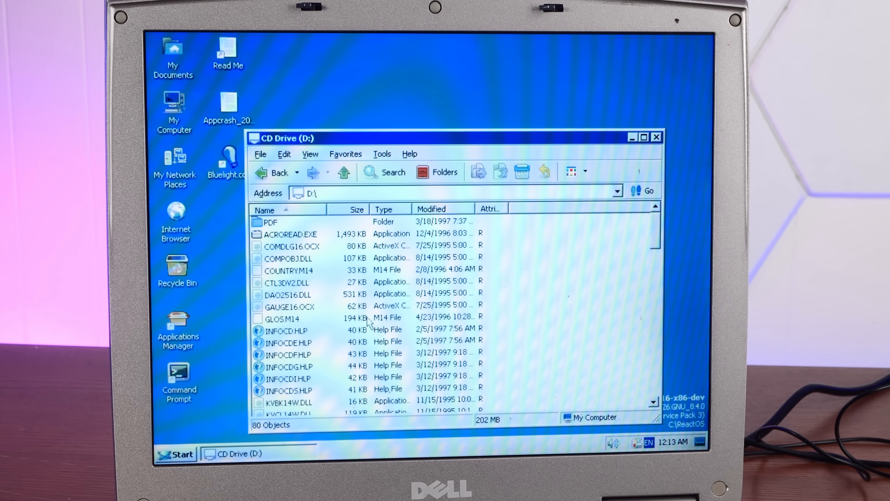
Step: Launch ONLINECD.EXE from the D: CD, which fails with a WOW16-not-supported NTVDM error
scroll("down", 3)
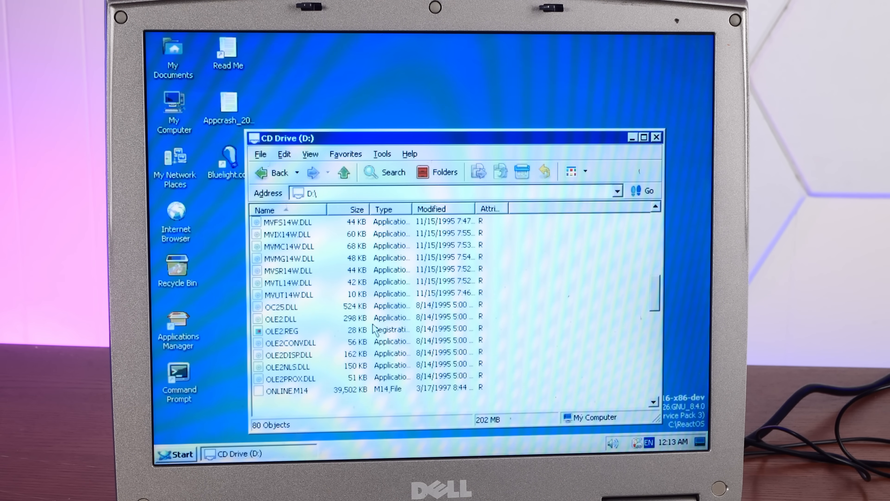
scroll("down", 3)
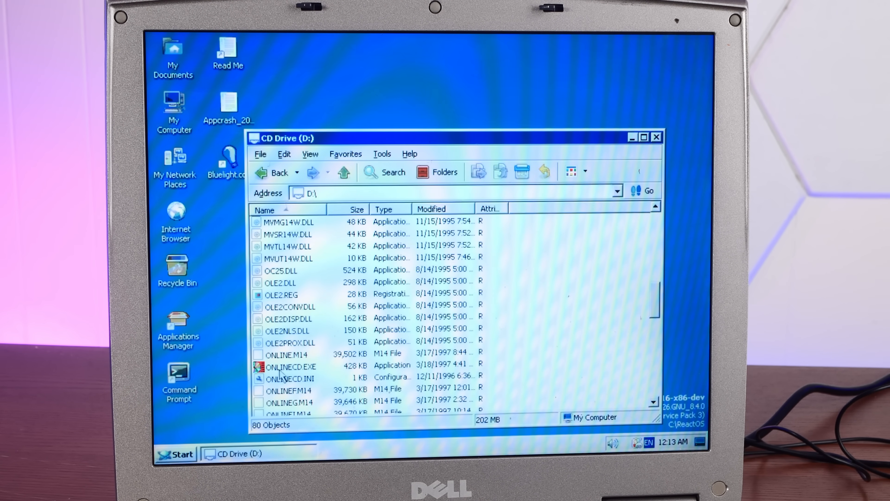
left_click(291, 366)
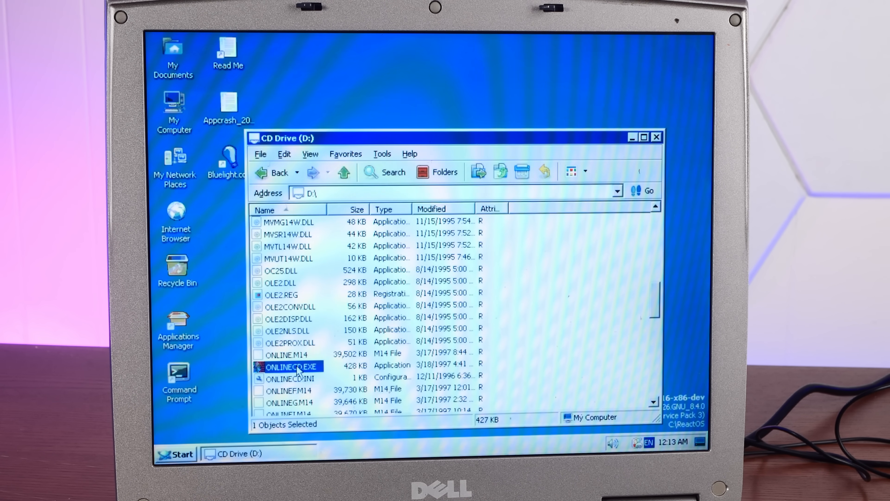
double_click(291, 366)
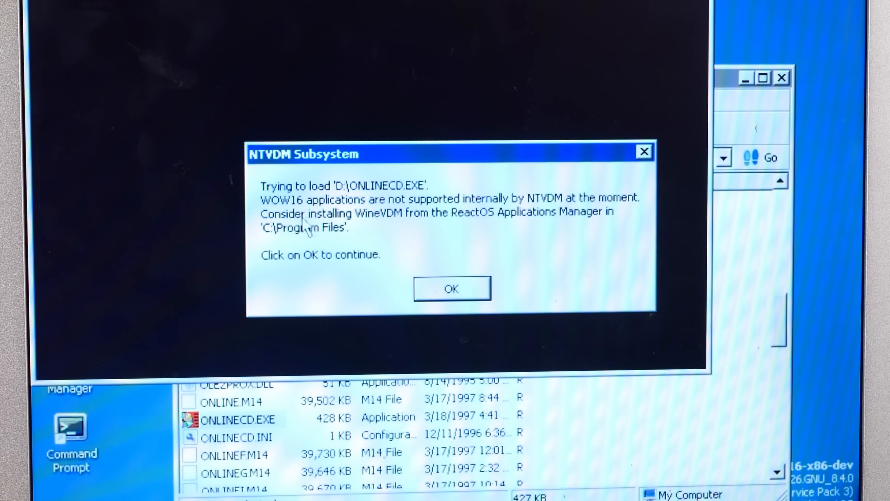
mouse_move(543, 221)
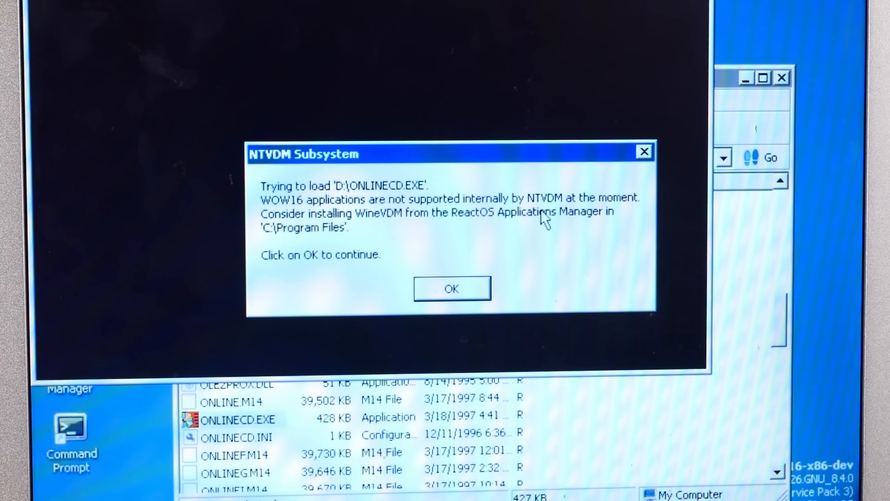
mouse_move(446, 238)
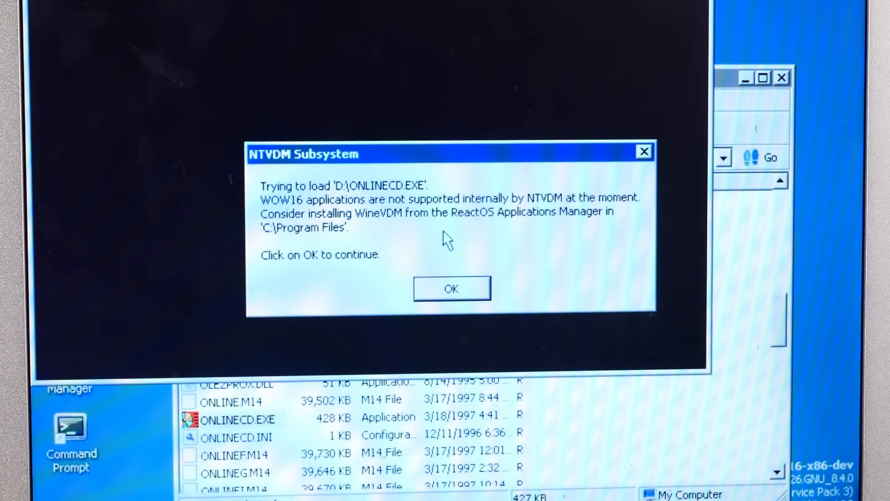
mouse_move(451, 288)
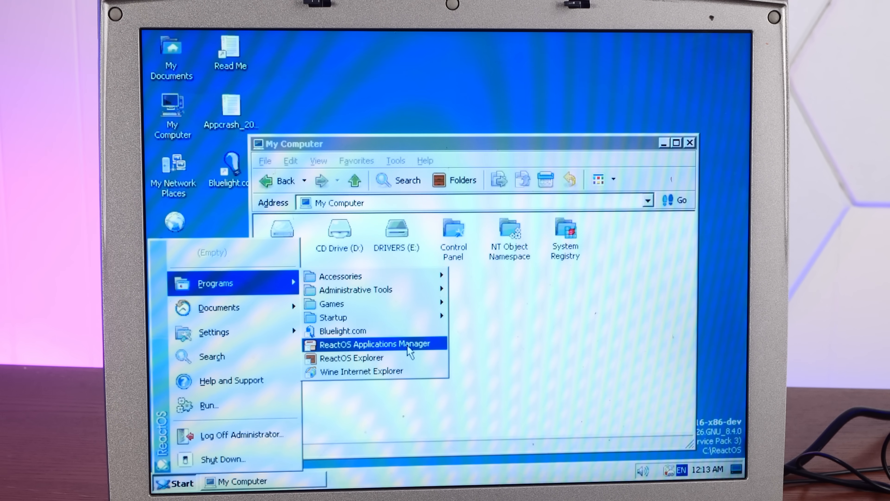
left_click(371, 344)
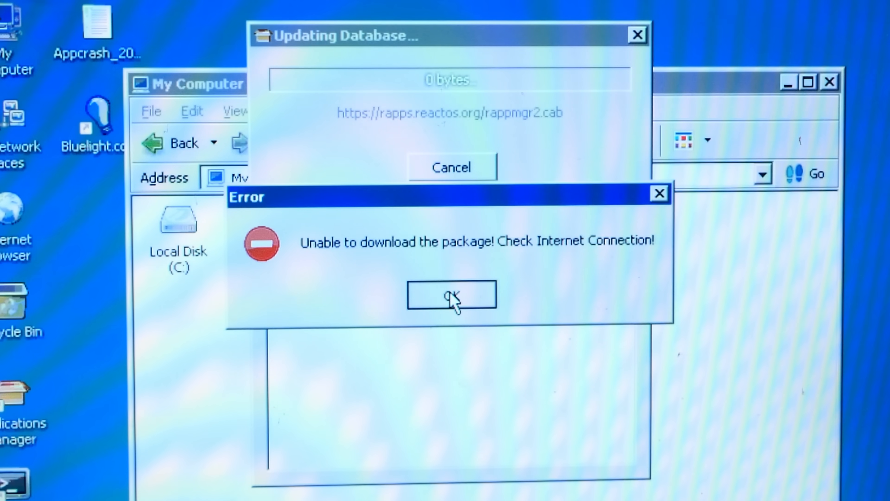
left_click(451, 295)
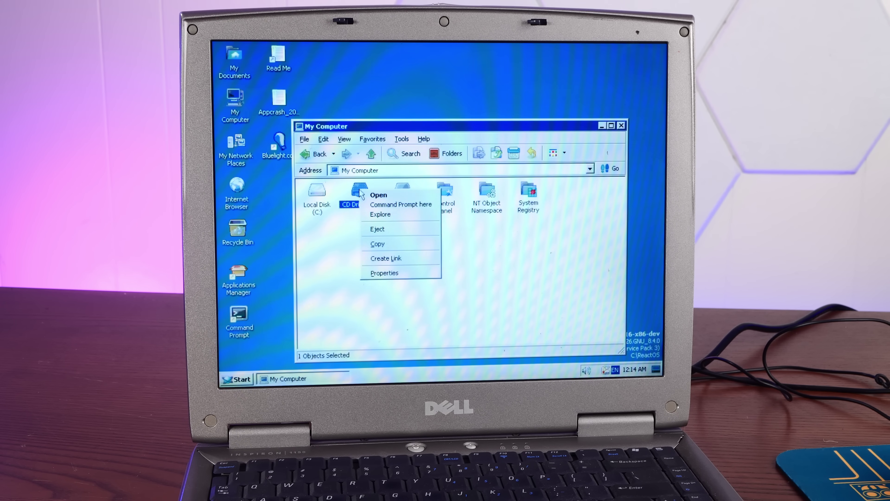
mouse_move(377, 229)
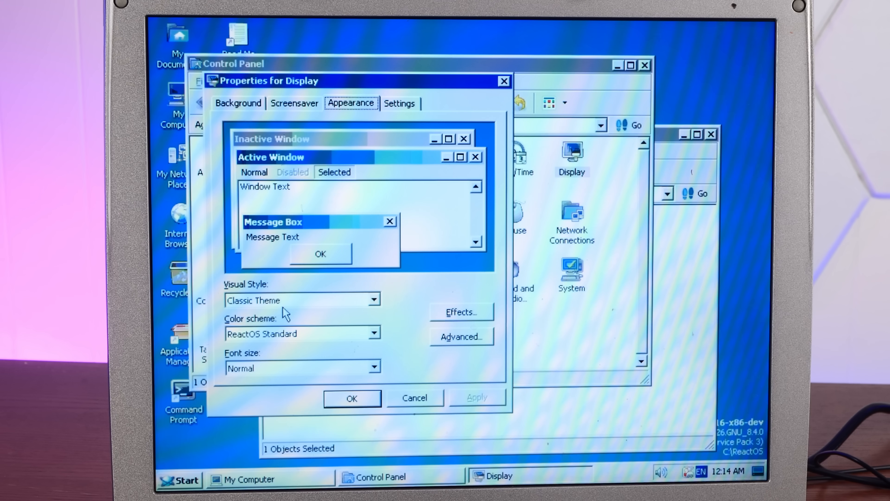
Step: Choose the dark Lautus visual style in Appearance and apply it system-wide
left_click(372, 299)
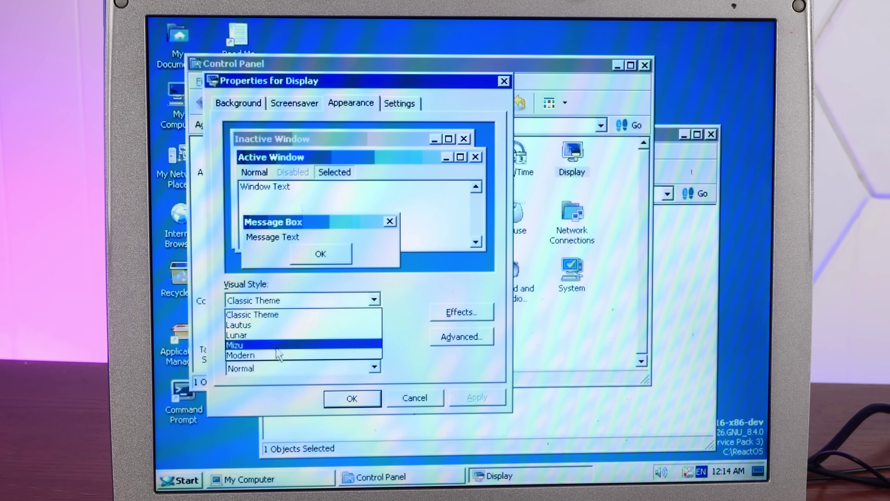
left_click(238, 324)
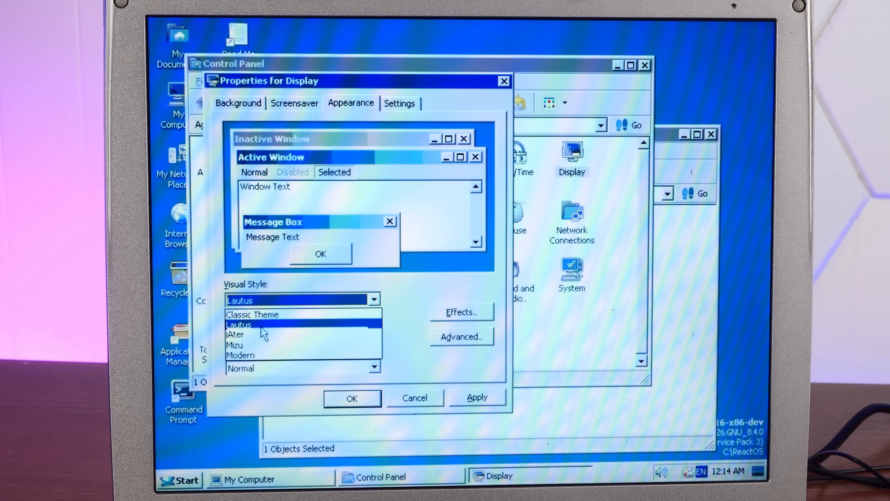
left_click(236, 333)
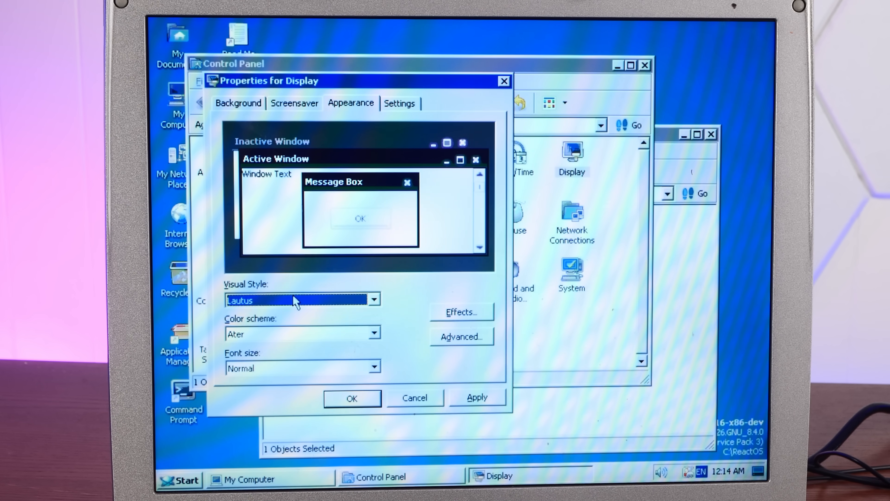
left_click(303, 300)
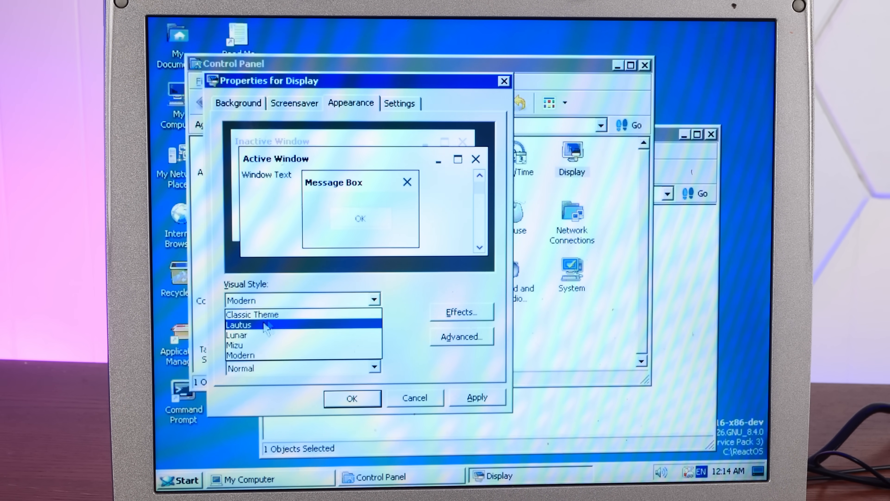
left_click(238, 324)
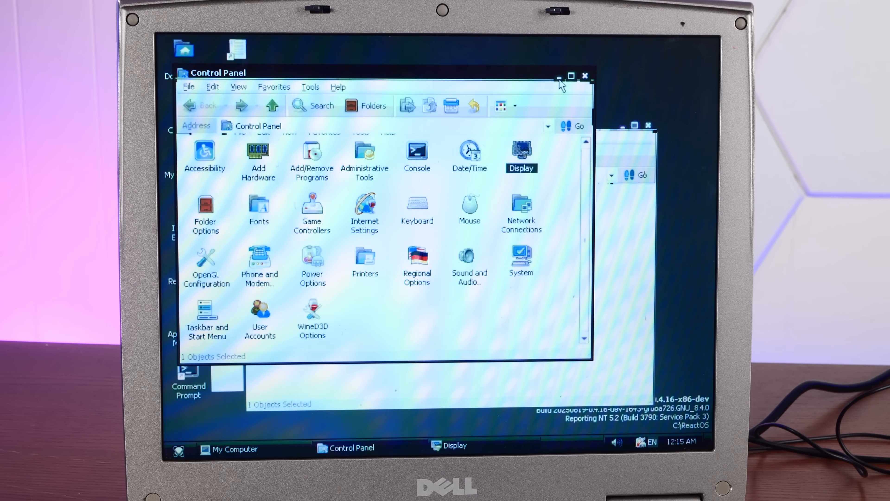
left_click(234, 448)
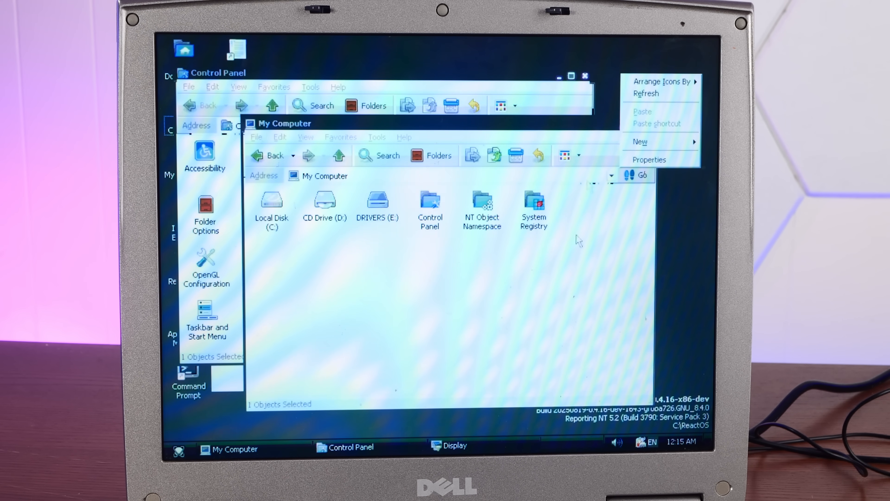
Step: Restore the Classic Theme visual style and confirm the Settings tab still shows 800x600
left_click(649, 160)
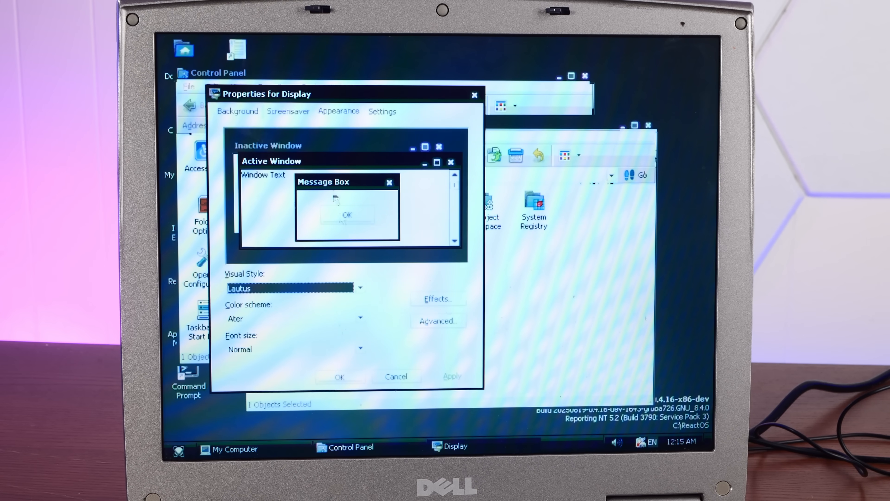
left_click(382, 111)
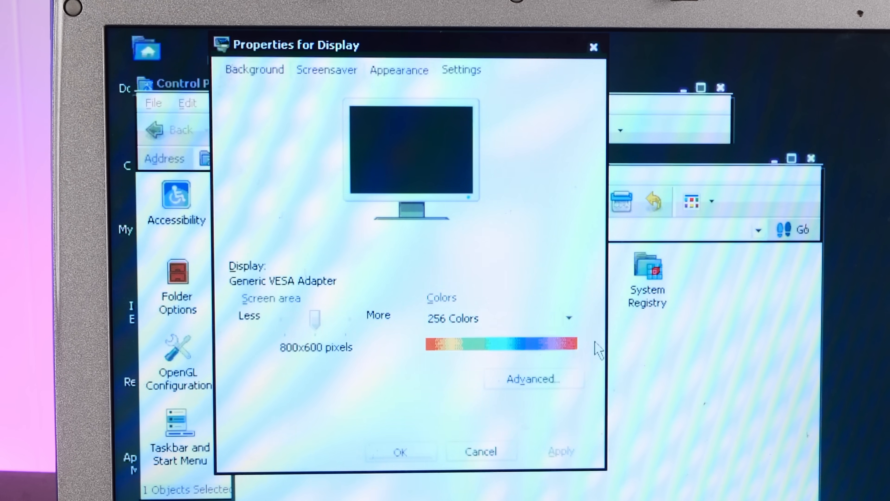
mouse_move(577, 451)
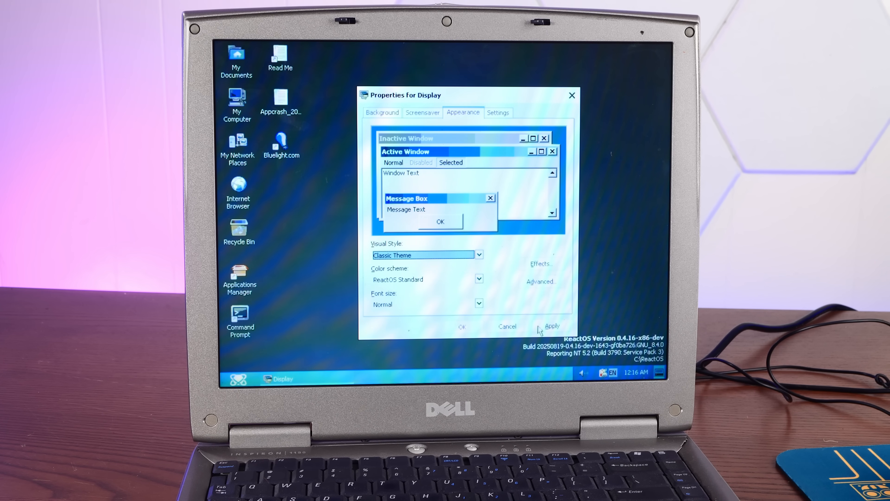
left_click(550, 326)
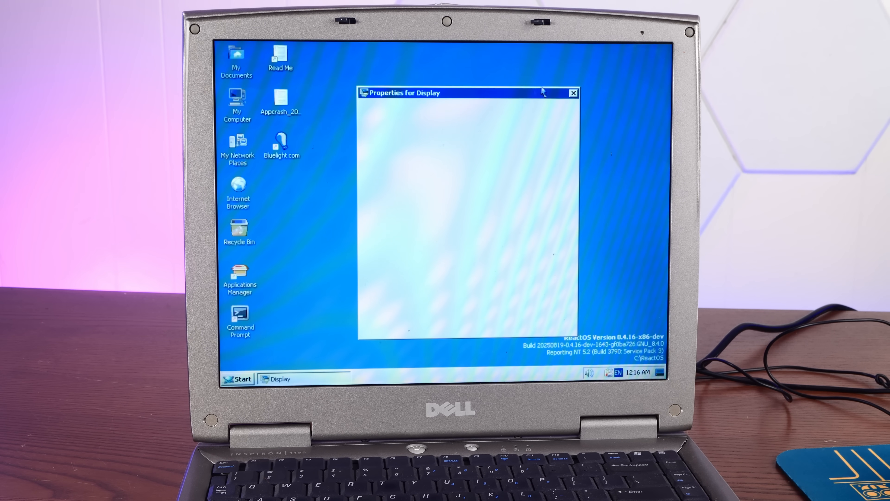
left_click(448, 109)
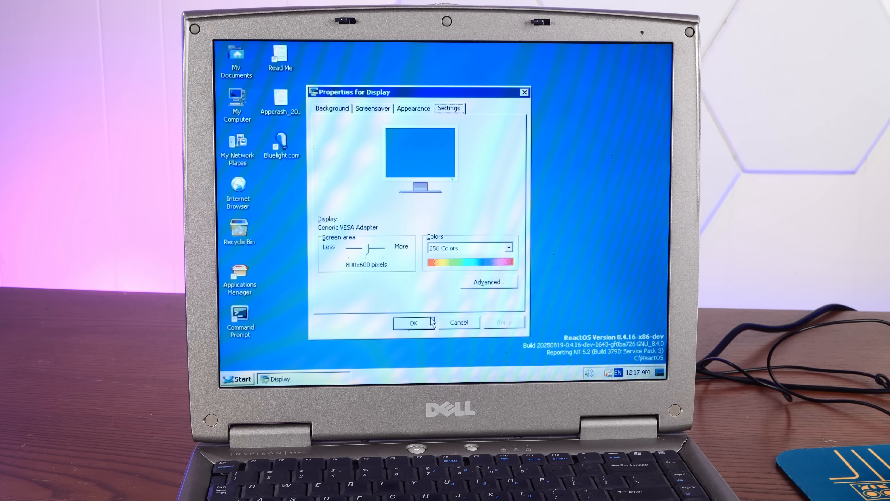
left_click(414, 322)
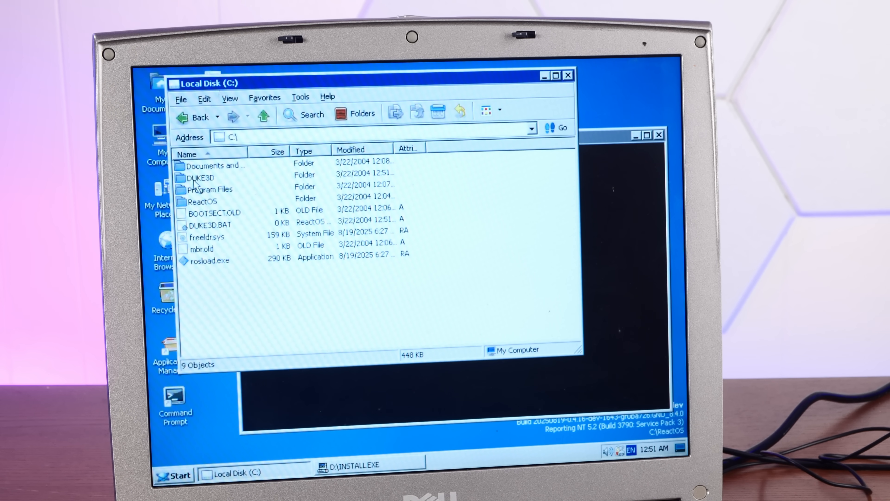
Step: Open the DUKE3D folder on Local Disk (C:)
double_click(201, 177)
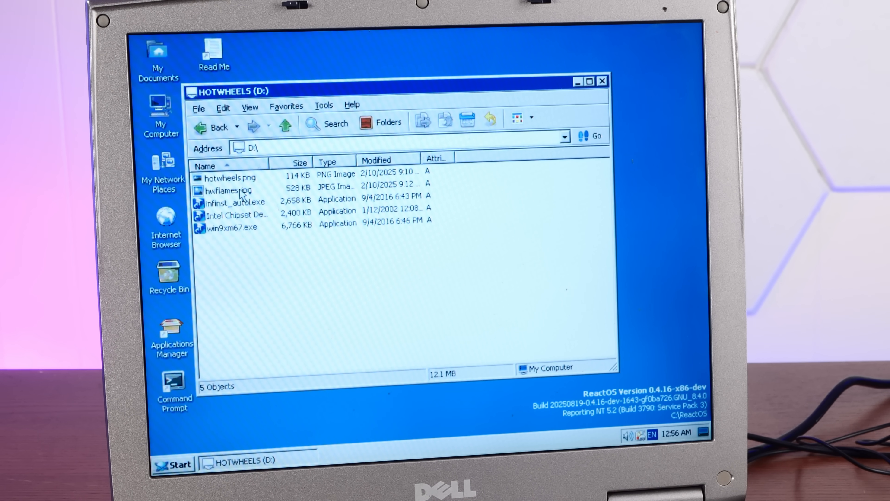
Step: Set hwflames.png from the D: drive as the desktop wallpaper
double_click(226, 190)
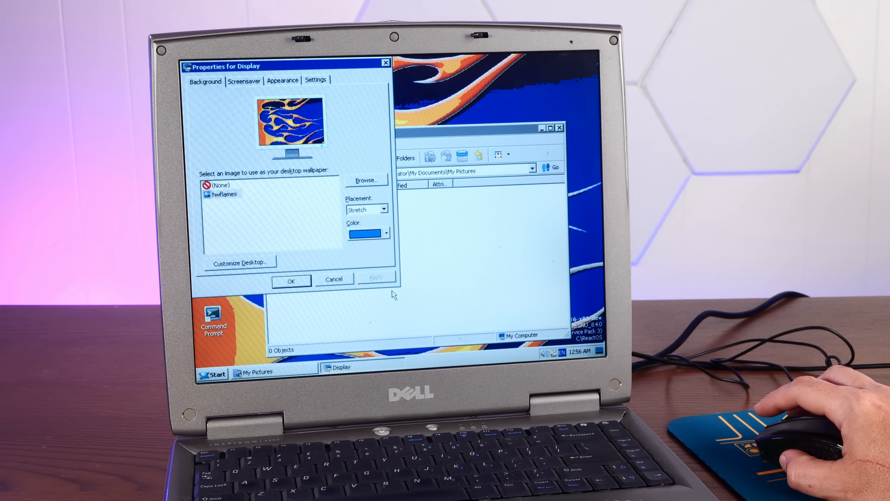
left_click(291, 280)
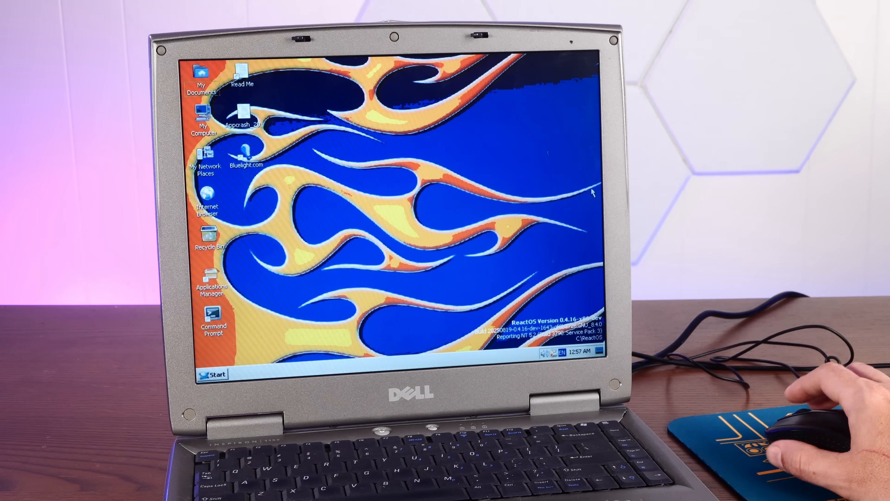